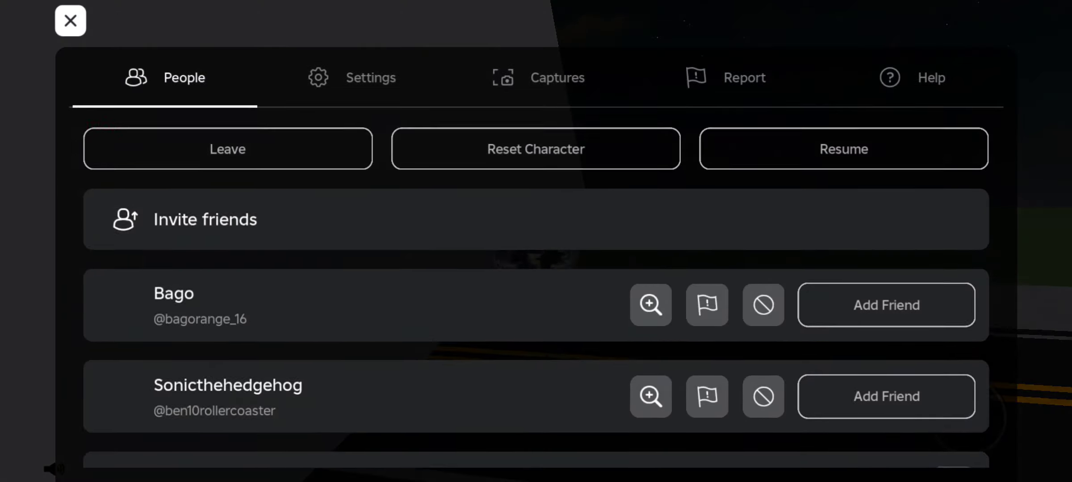
Step: Scroll through the People list of players, then close the menu to resume the night-time road gameplay
scroll(down, 3)
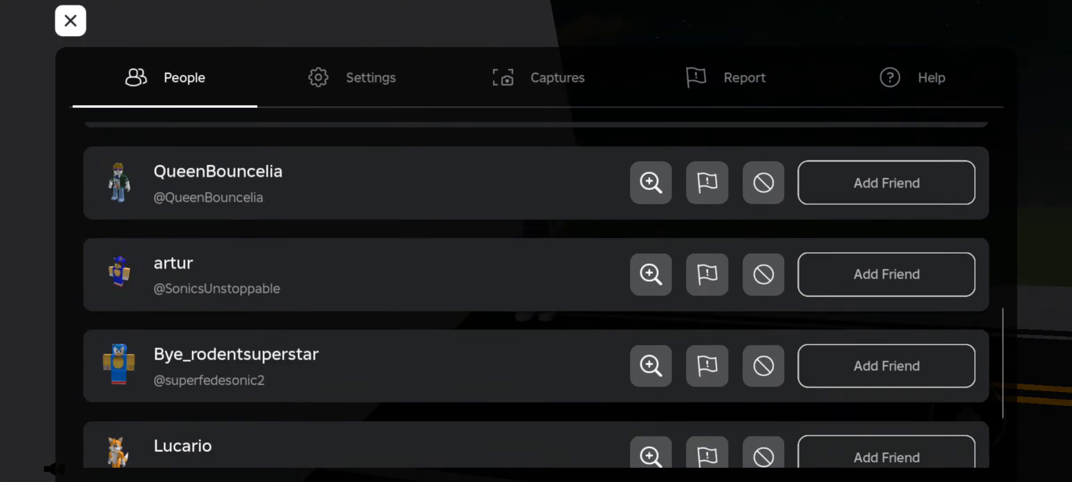
click(70, 20)
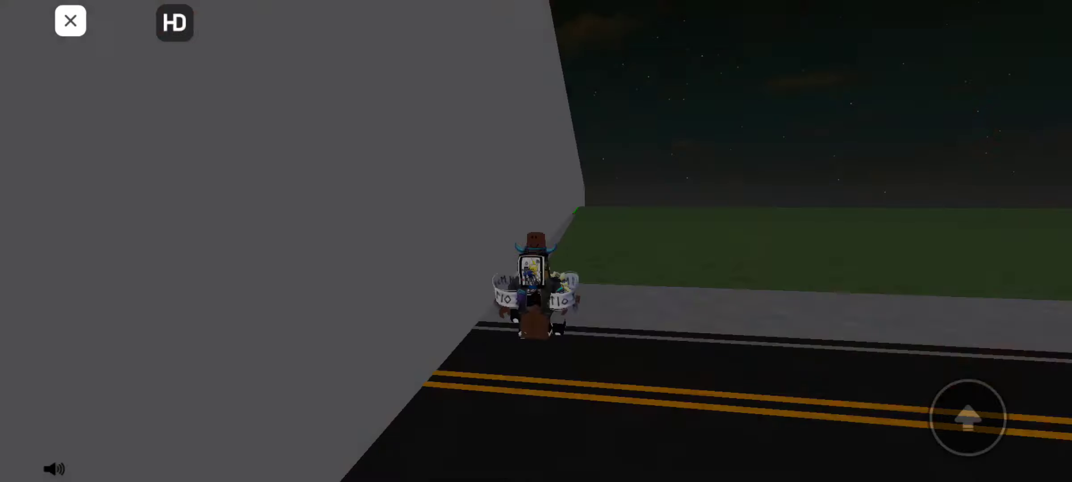